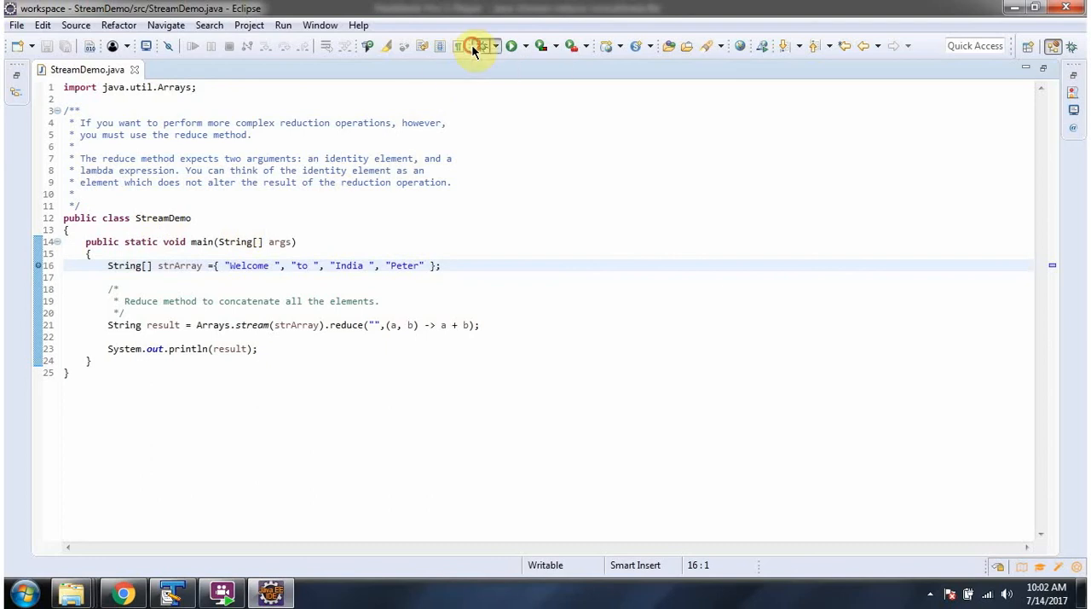
Launch StreamDemo in debug mode from the Debug toolbar button
left_click(476, 46)
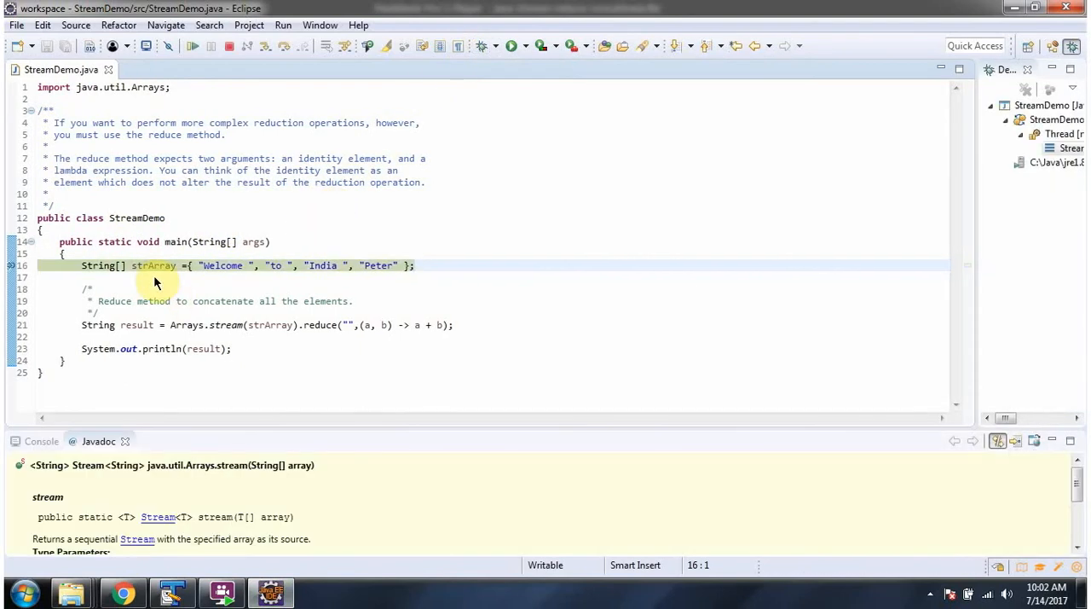
mouse_move(185, 291)
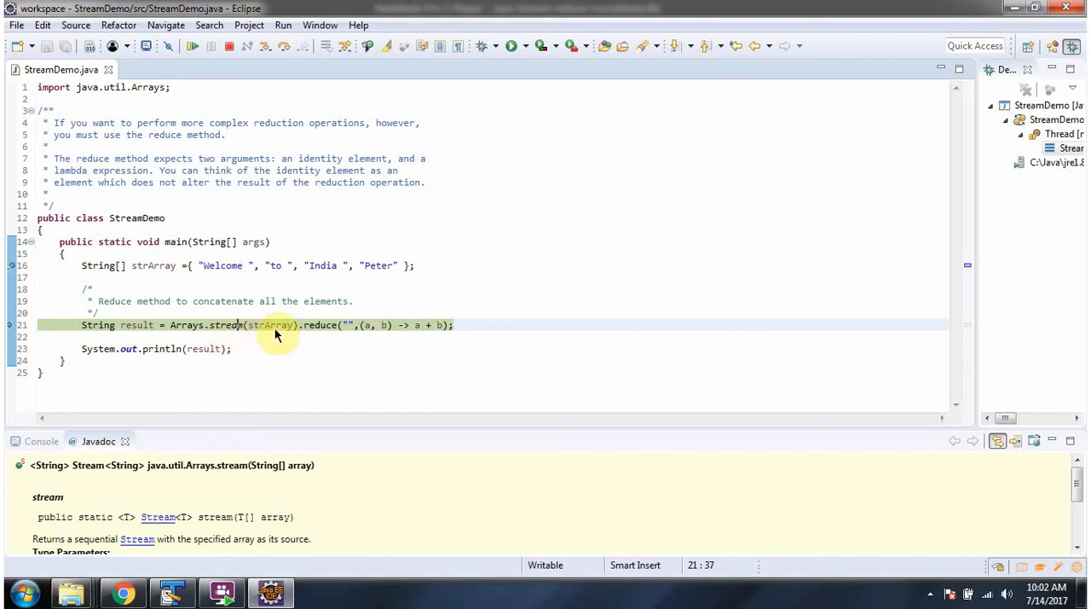
mouse_move(64, 478)
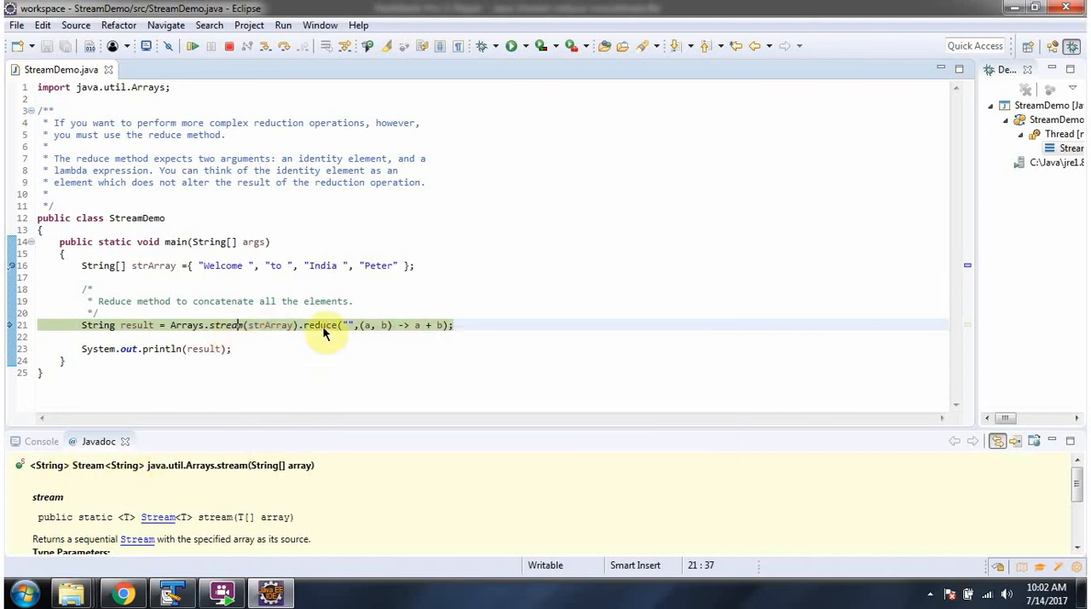
Select the reduce call on line 21 to show Stream.reduce(identity, accumulator) Javadoc
left_click(322, 325)
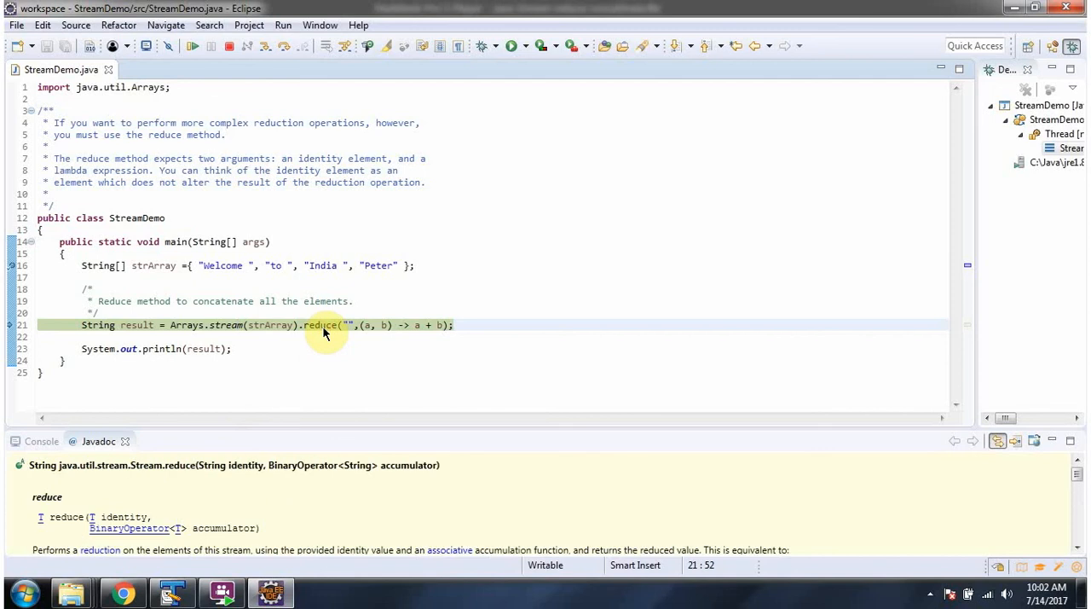
mouse_move(181, 473)
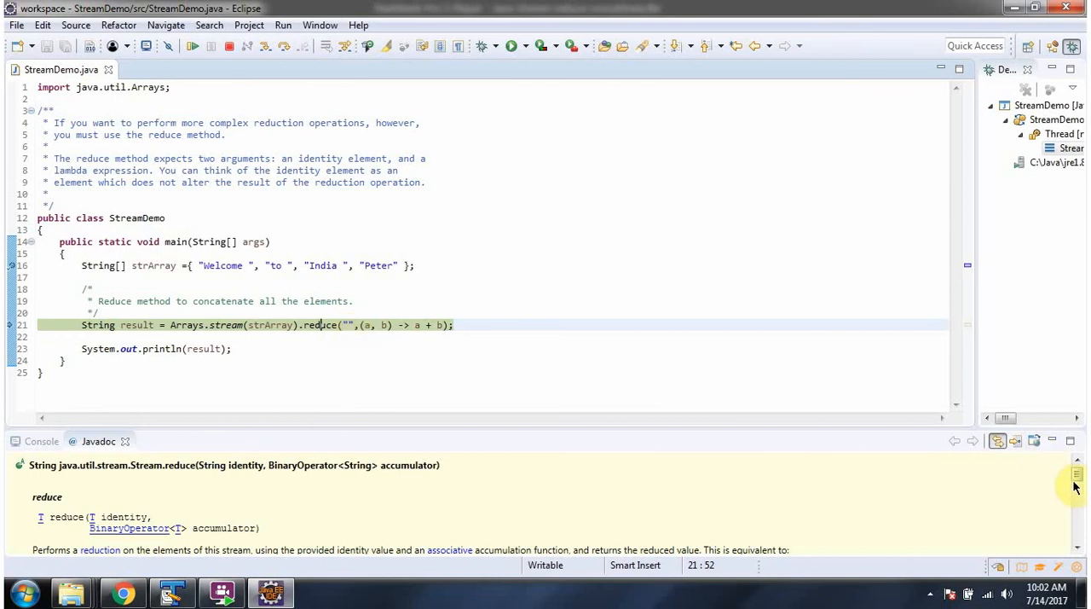
Scroll the reduce Javadoc to the identity, accumulator and Returns descriptions
scroll("down", 3)
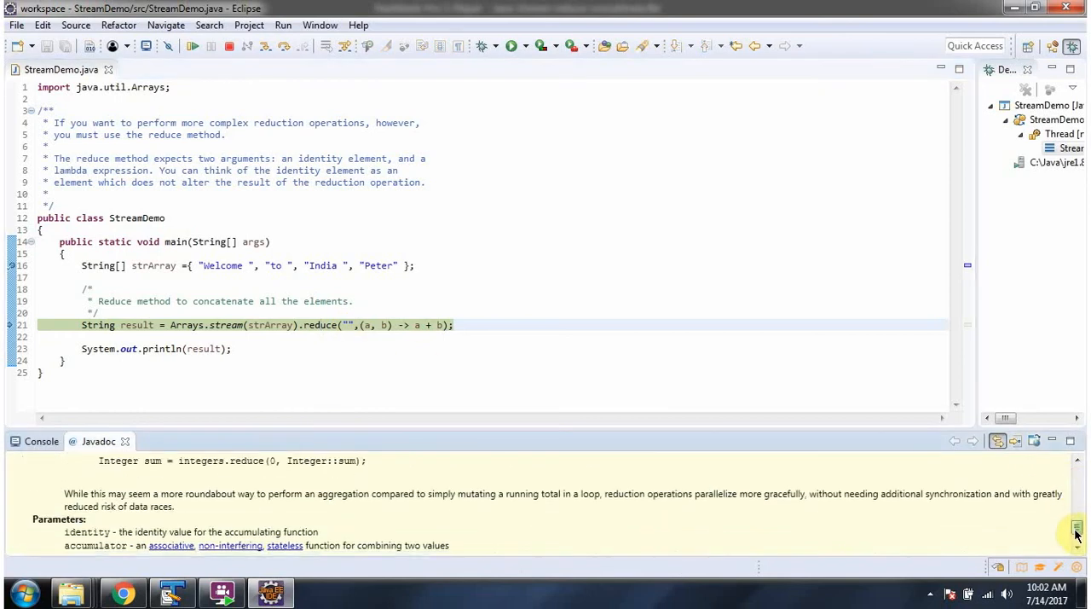
scroll("down", 3)
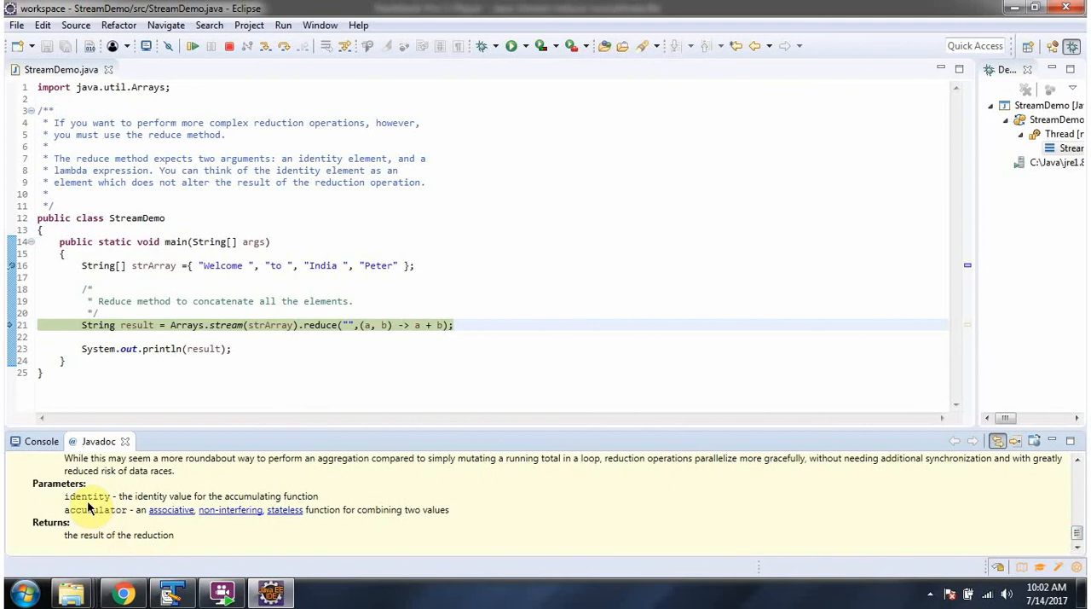
mouse_move(323, 397)
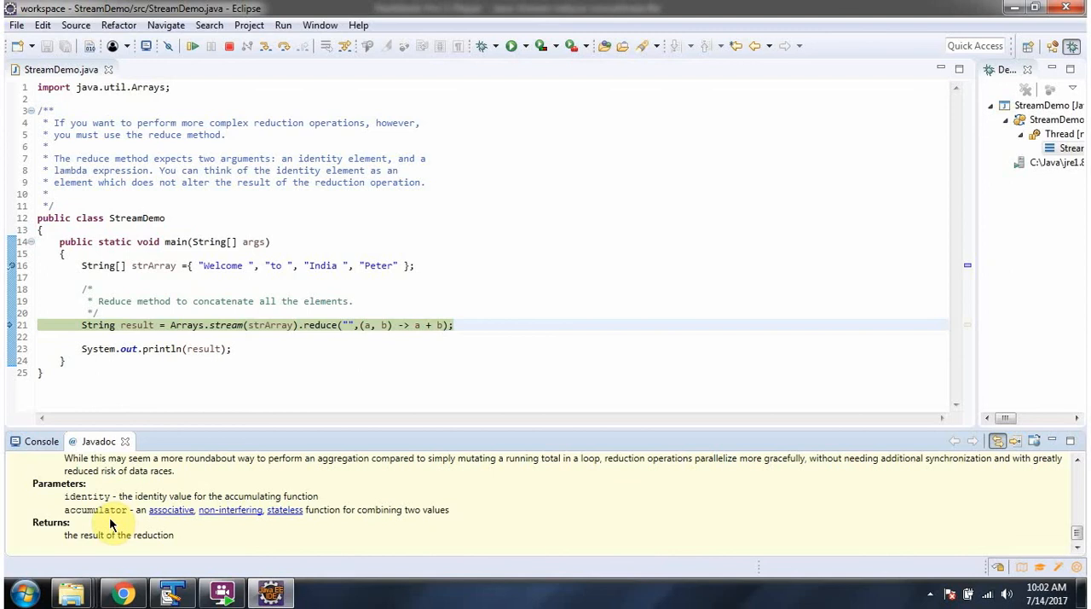
mouse_move(373, 337)
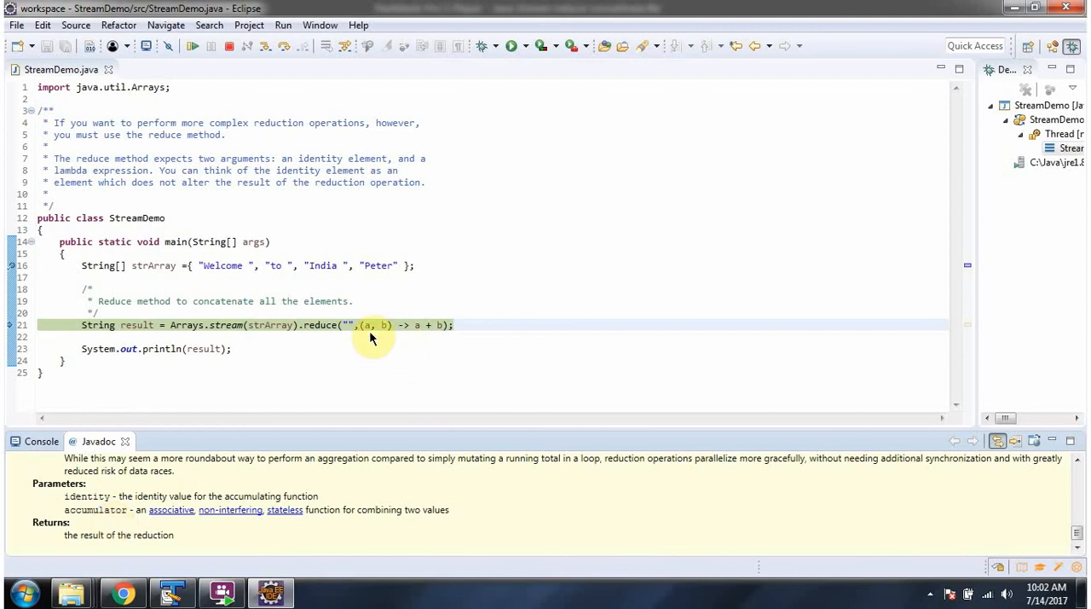
mouse_move(400, 339)
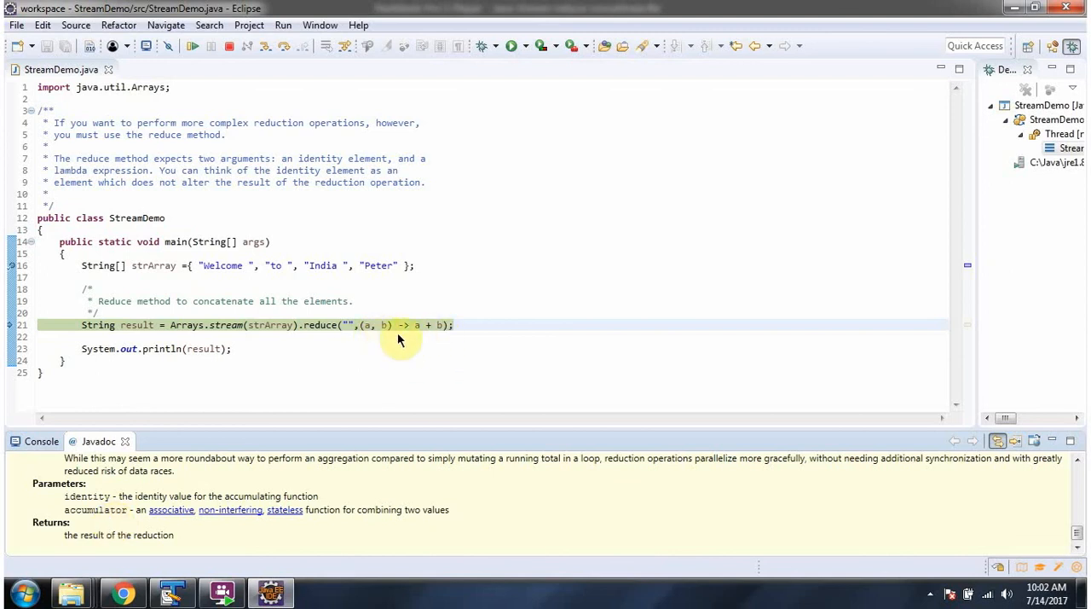
mouse_move(327, 332)
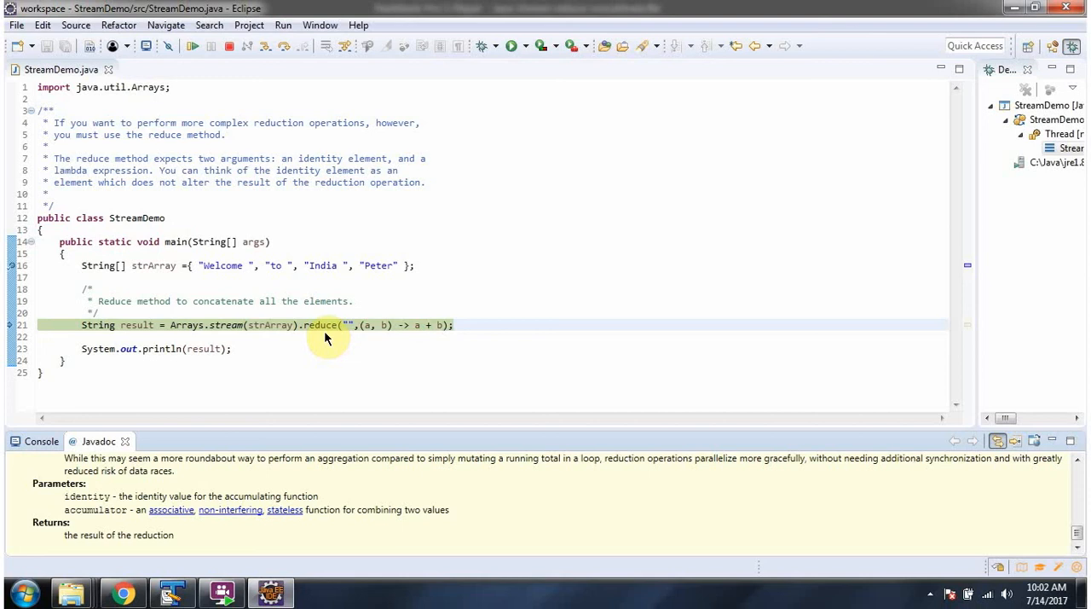